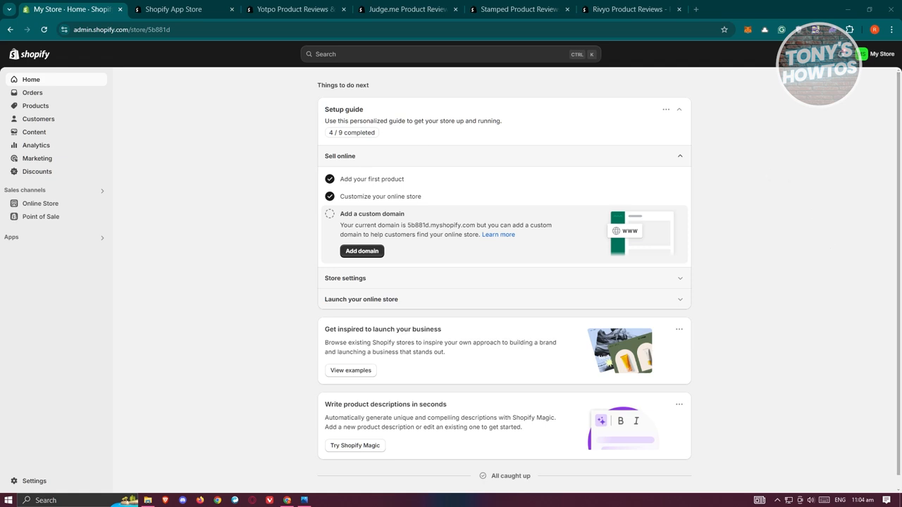
View the Yotpo Product Reviews & UGC listing with its free plan and 4.8 rating.
{"action": "left_click", "coordinate": [172, 8]}
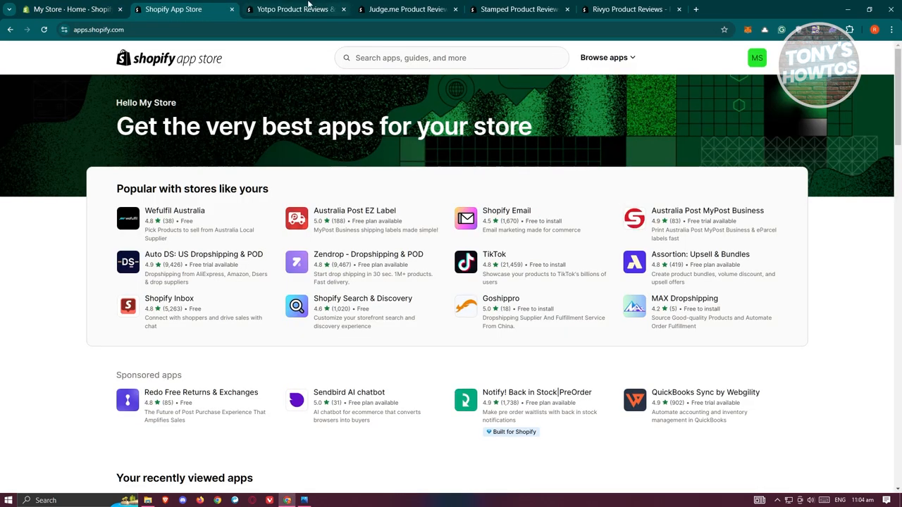
{"action": "left_click", "coordinate": [296, 9]}
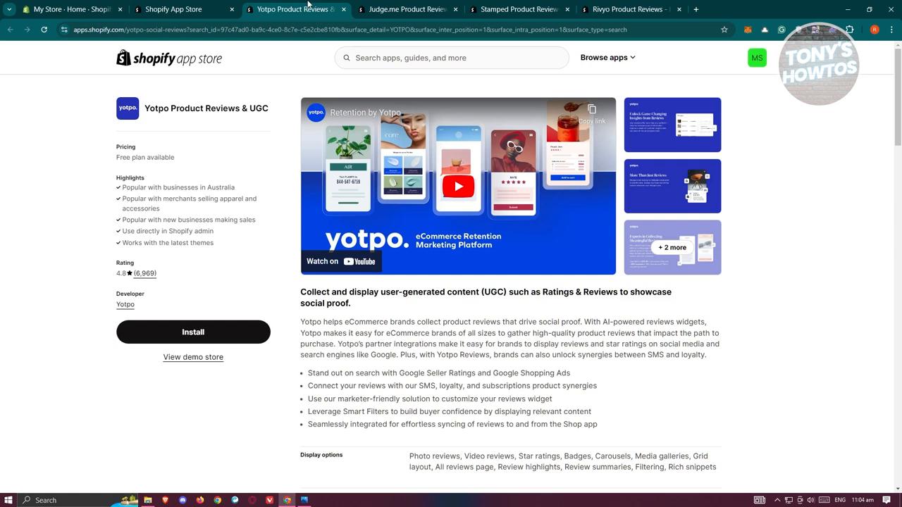
{"action": "mouse_move", "coordinate": [425, 289]}
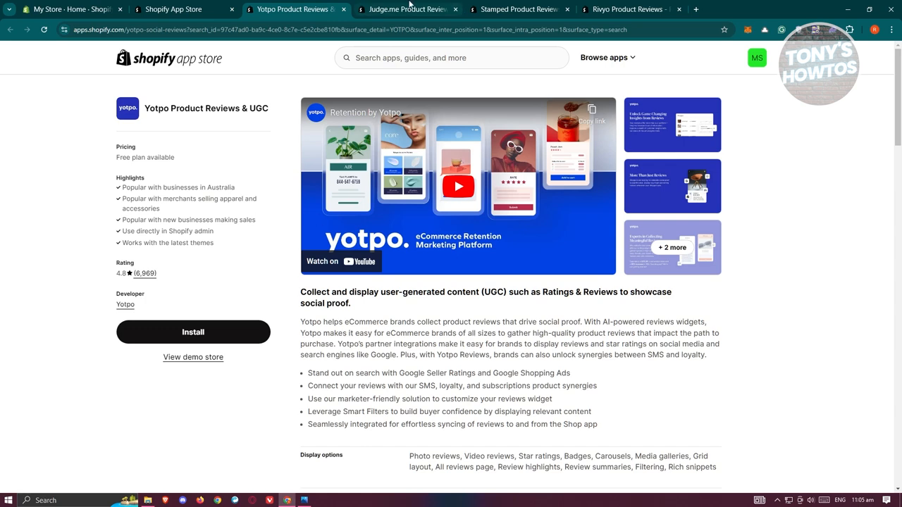
Review the Judge.me listing, then move on to the Stamped Product Reviews & UGC listing.
{"action": "left_click", "coordinate": [406, 9]}
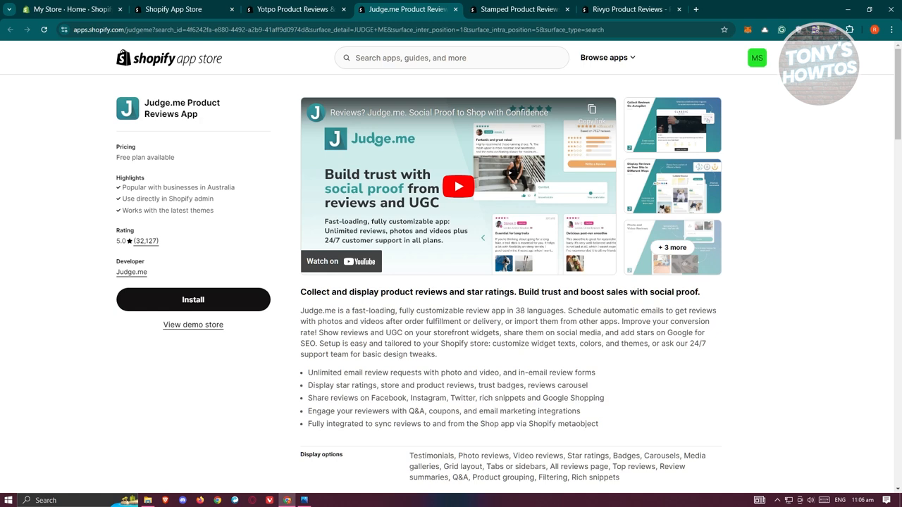
{"action": "left_click", "coordinate": [518, 8]}
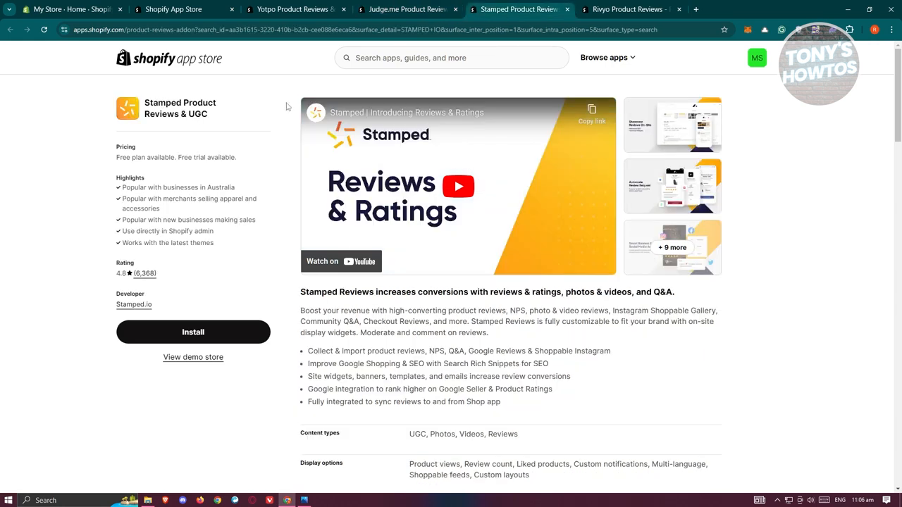
{"action": "mouse_move", "coordinate": [248, 164]}
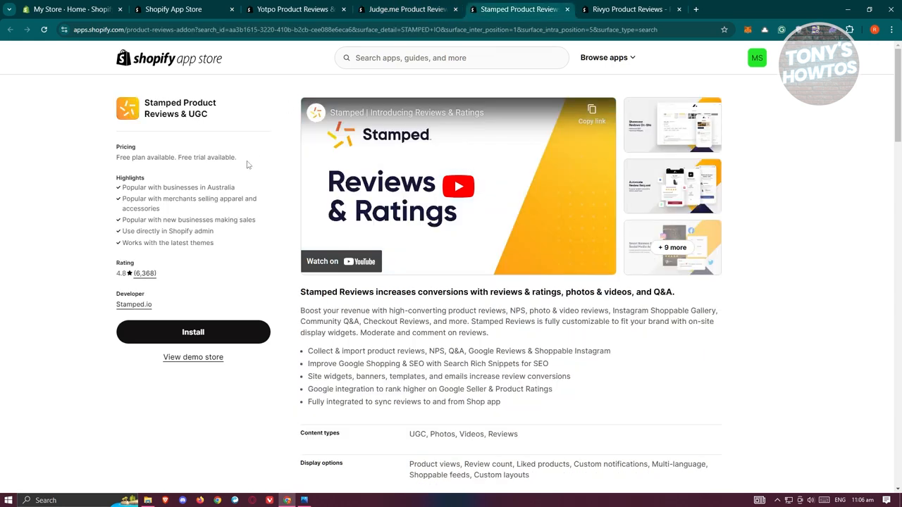
{"action": "mouse_move", "coordinate": [6, 134]}
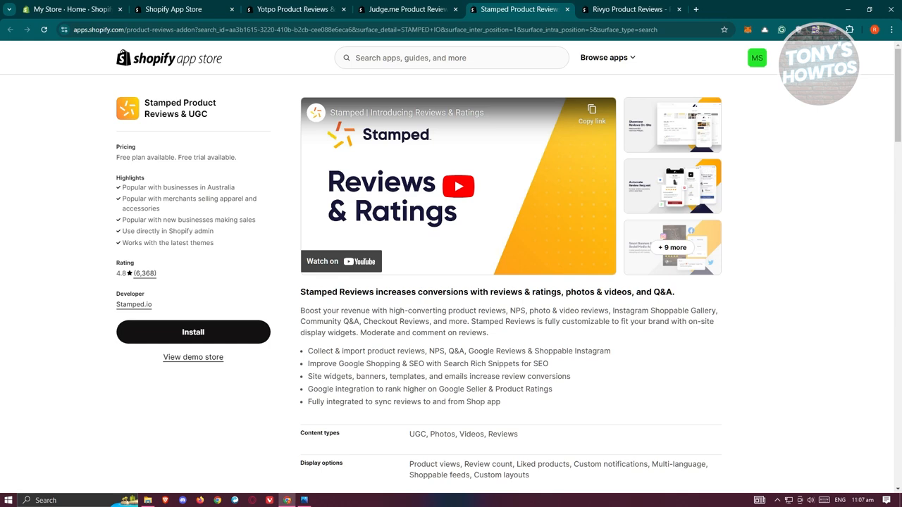
View the Rivyo Product Reviews listing by WebContrive as the fifth app compared.
{"action": "left_click", "coordinate": [627, 9]}
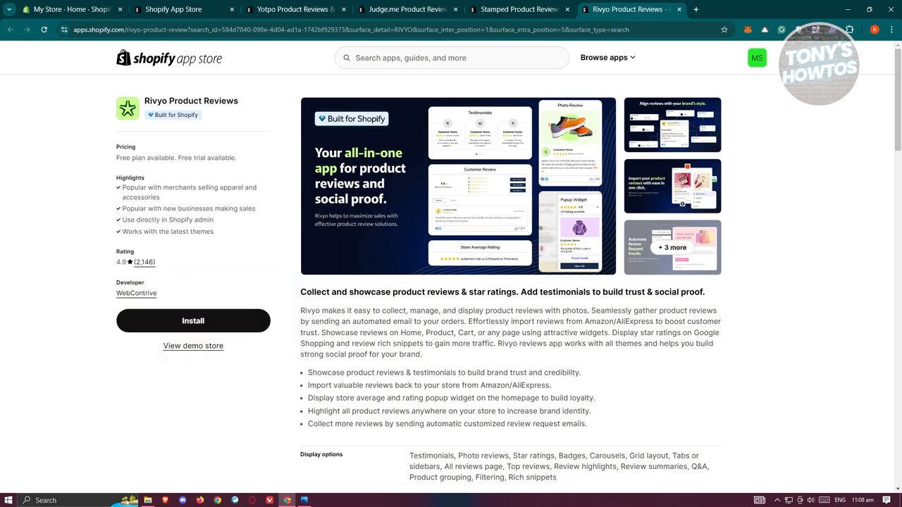
Go back to the Stamped Product Reviews & UGC listing after viewing Rivyo.
{"action": "left_click", "coordinate": [182, 8]}
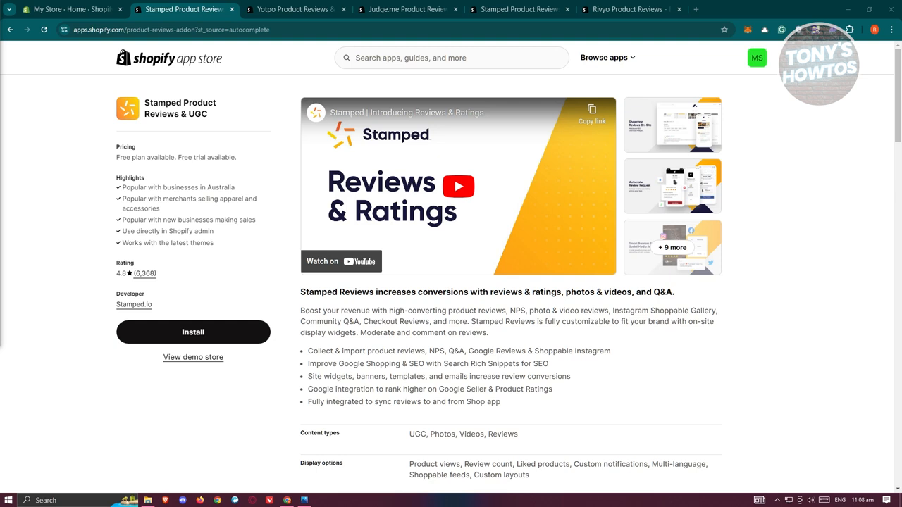
{"action": "left_click", "coordinate": [519, 9]}
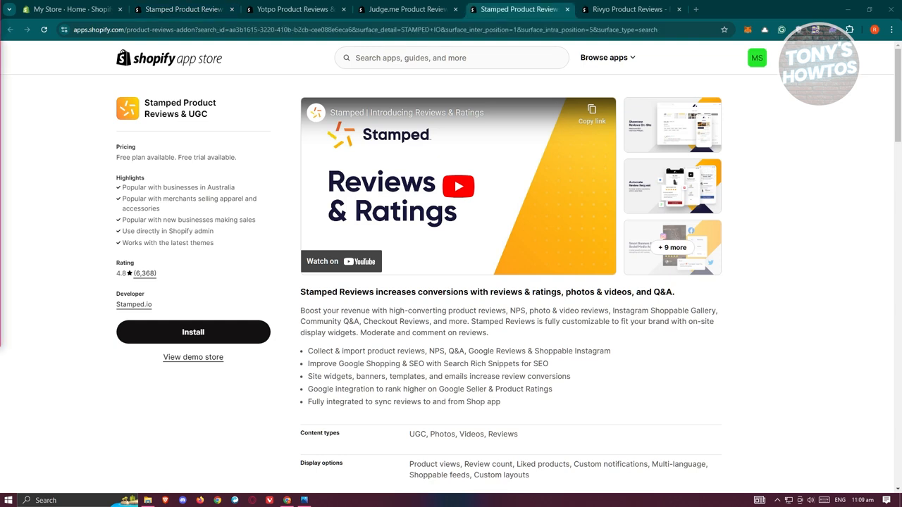